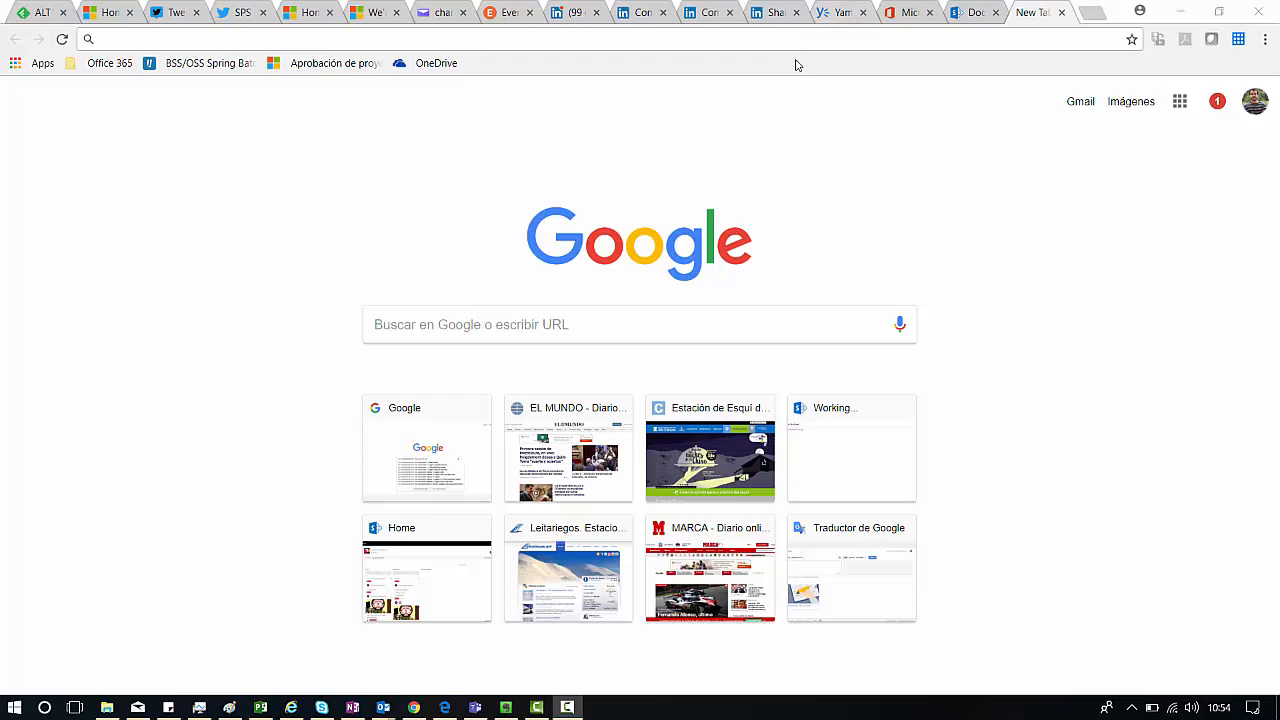
# Enter the Planner address in a new Chrome tab to load the Planner hub
pyautogui.write('tasks.office.com/nuberos.es/en-US/Home/Planner/')
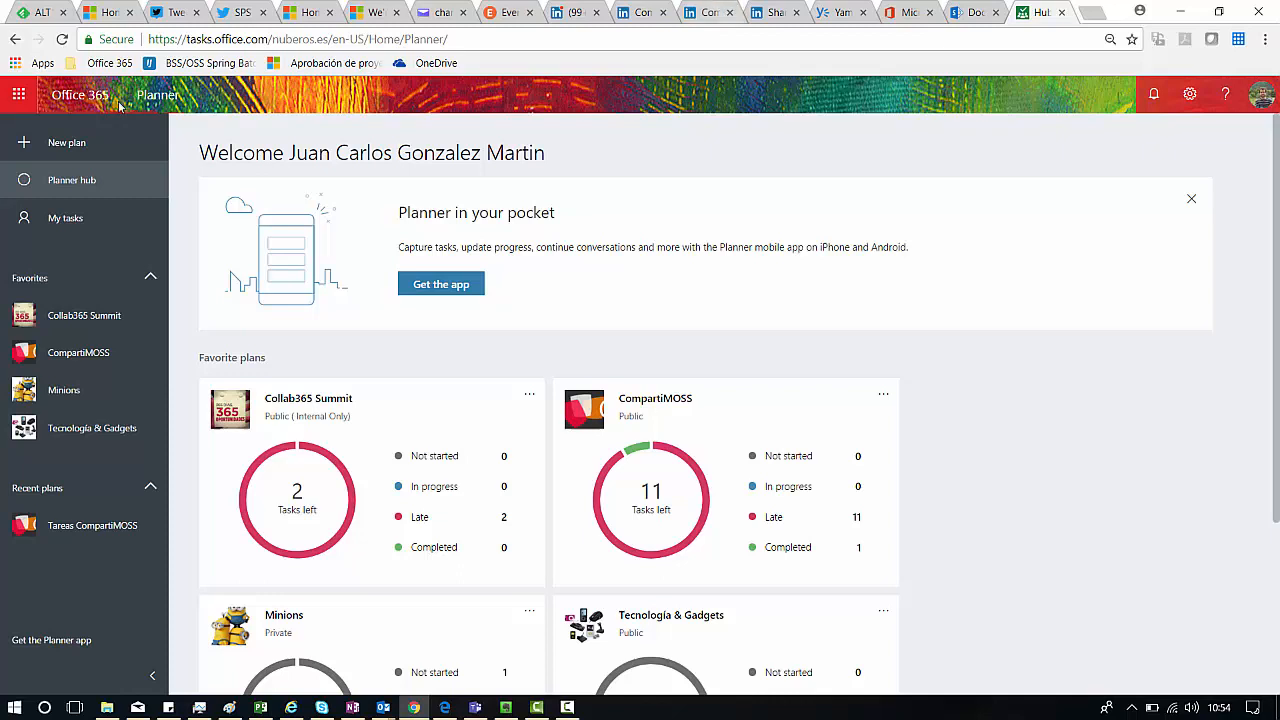
# Open the CompartiMOSS plan from the Favorites list
pyautogui.click(78, 352)
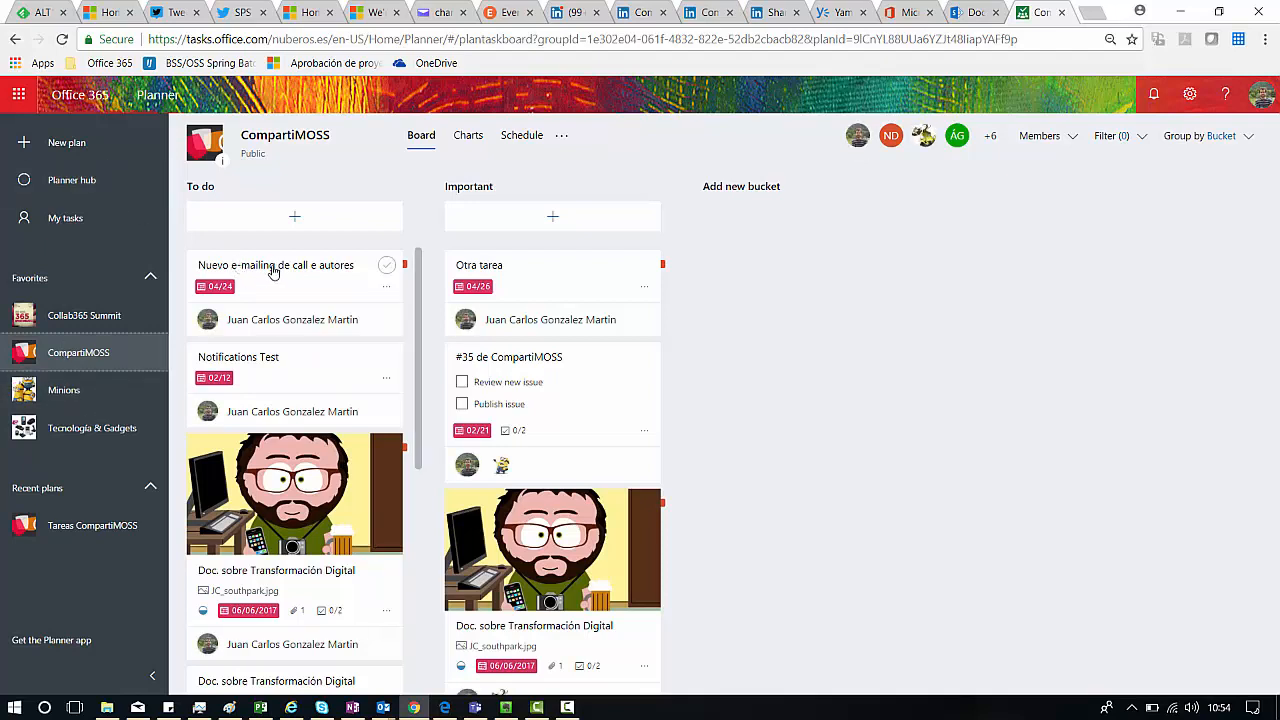
pyautogui.moveTo(379, 294)
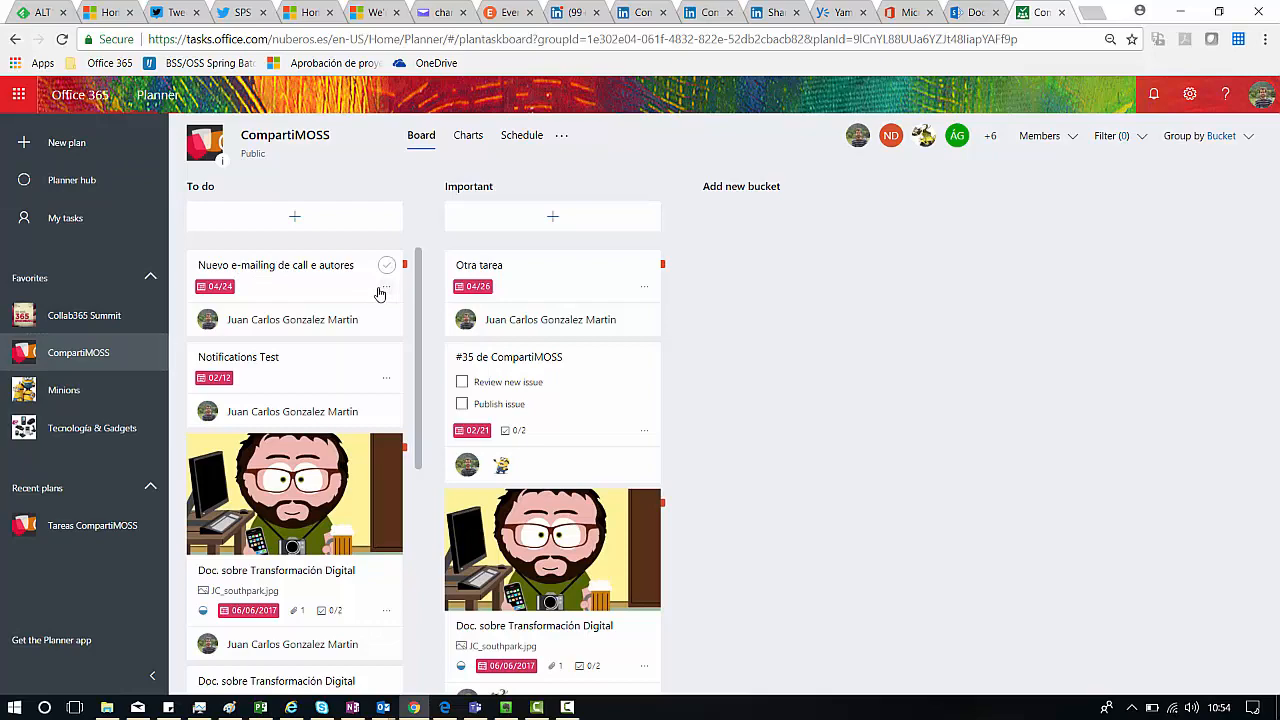
# Choose Copy task from the 'Nuevo e-mailing de call e autores' card's options menu
pyautogui.click(386, 287)
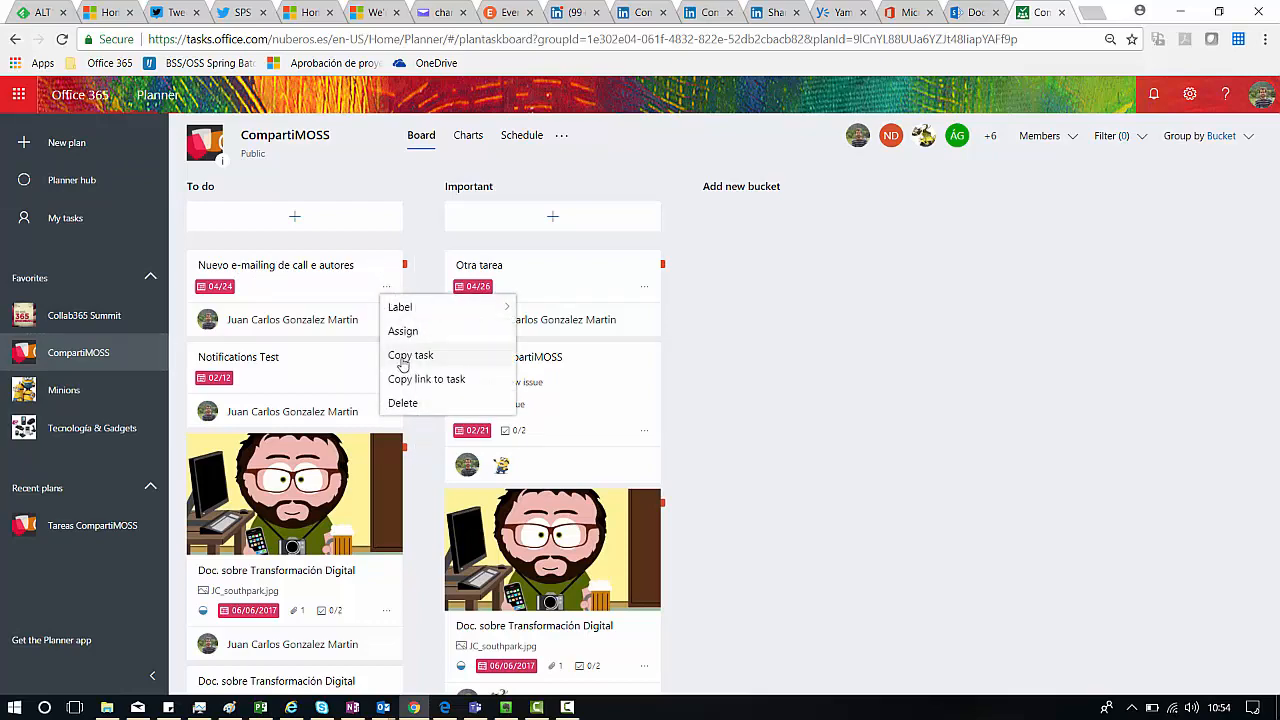
pyautogui.click(411, 355)
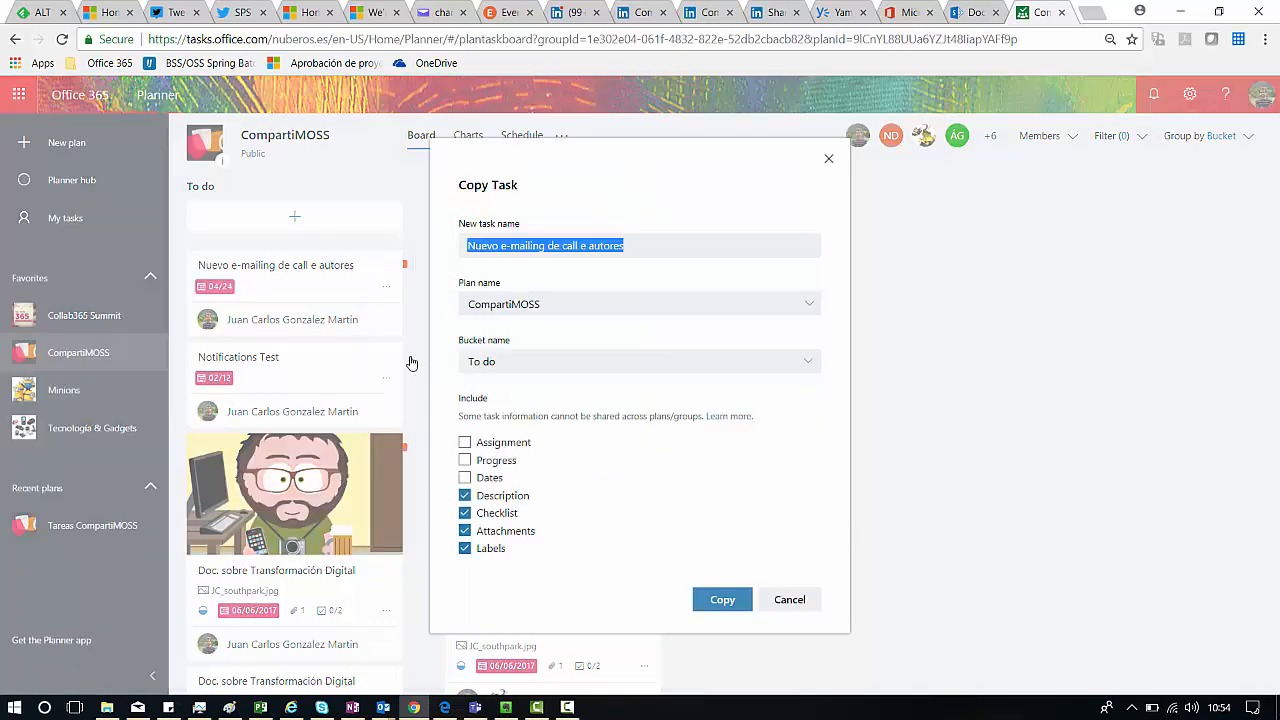
pyautogui.moveTo(412, 326)
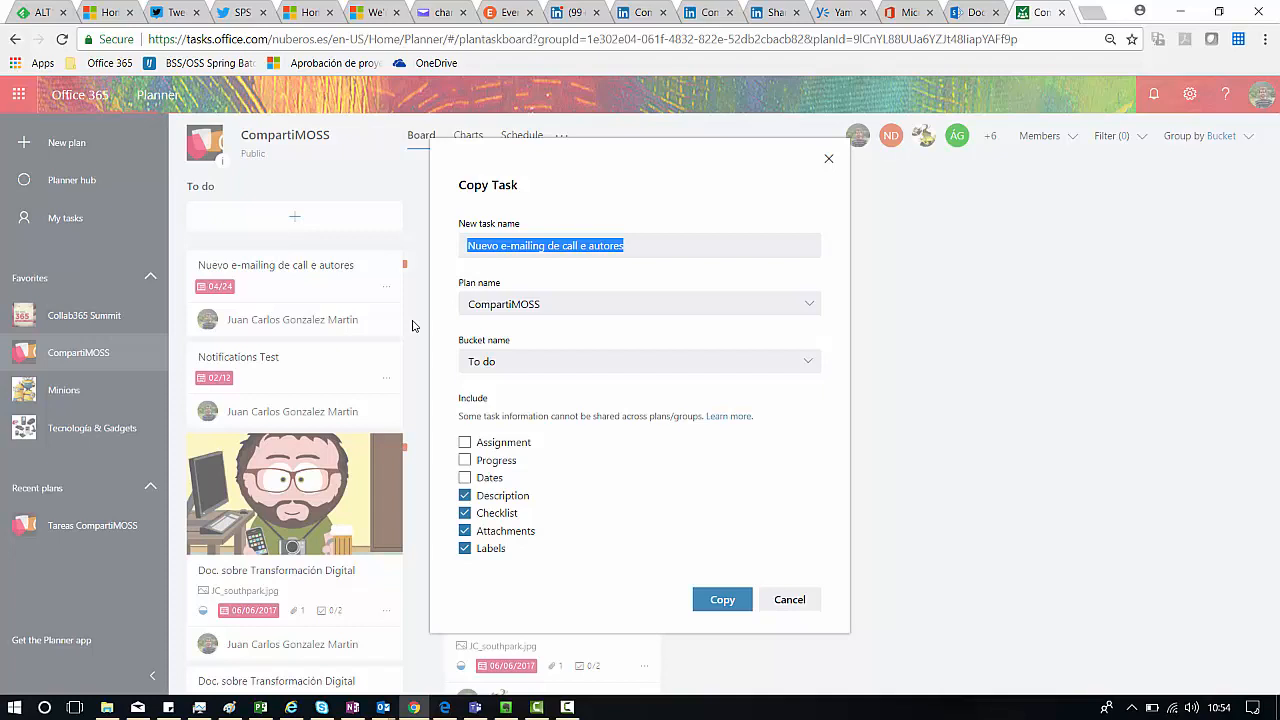
pyautogui.moveTo(436, 260)
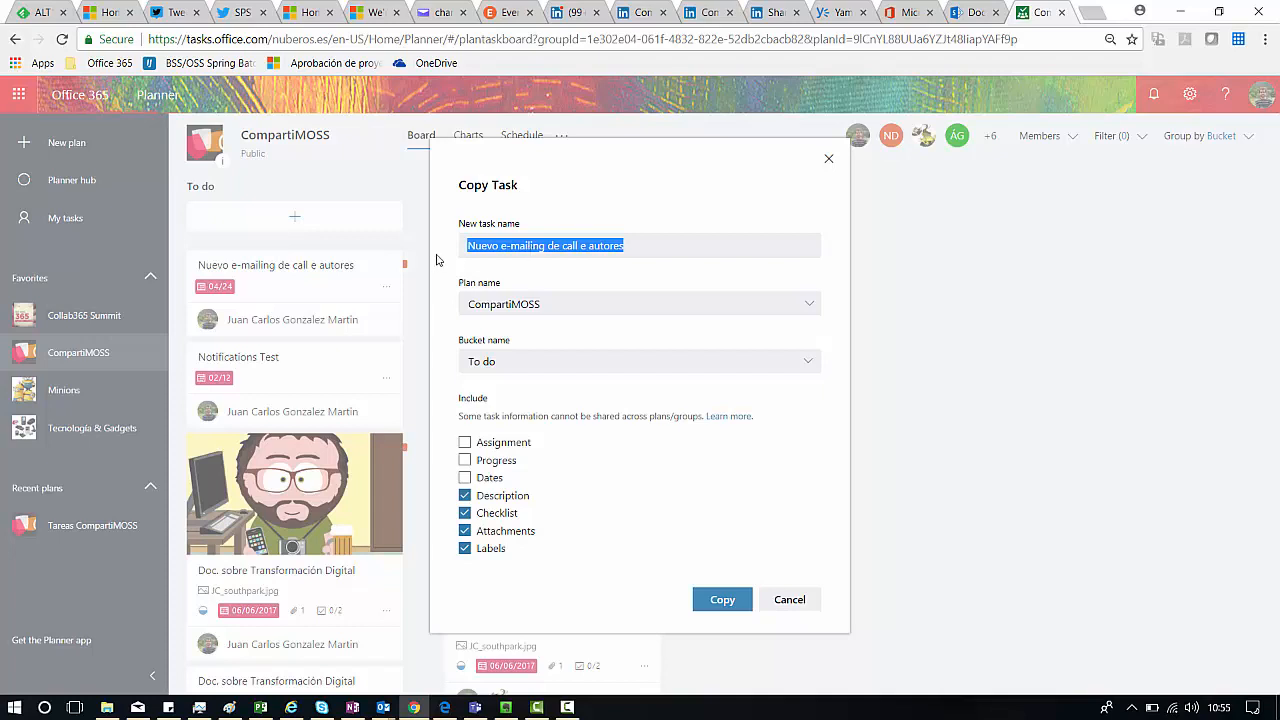
pyautogui.moveTo(535, 318)
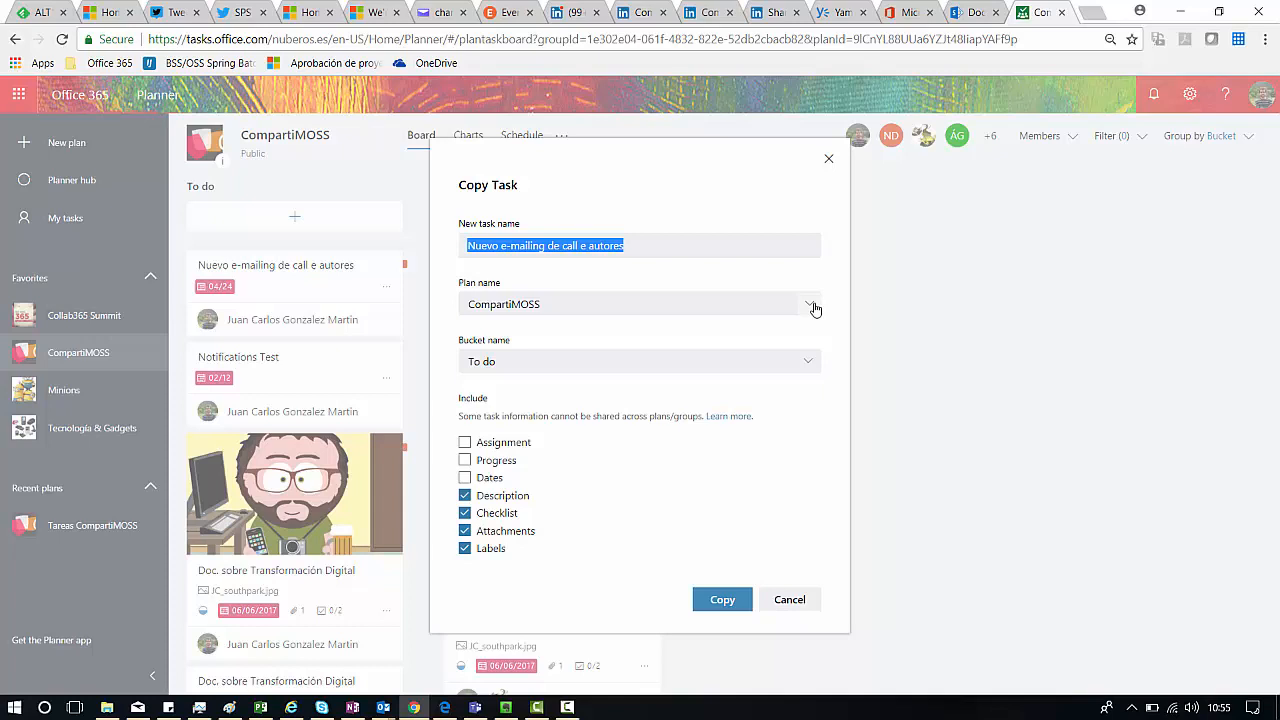
# Set the copy's destination plan to Tecnología & Gadgets, with bucket Pendiente
pyautogui.click(808, 304)
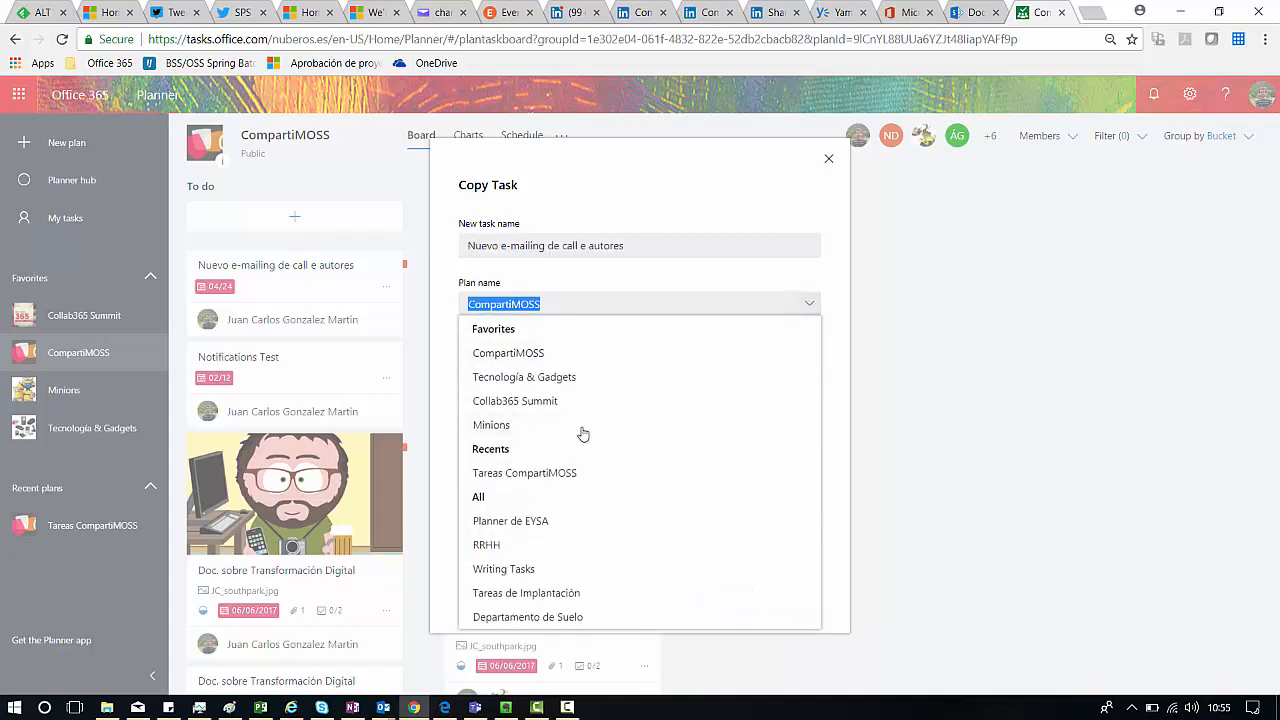
pyautogui.moveTo(533, 385)
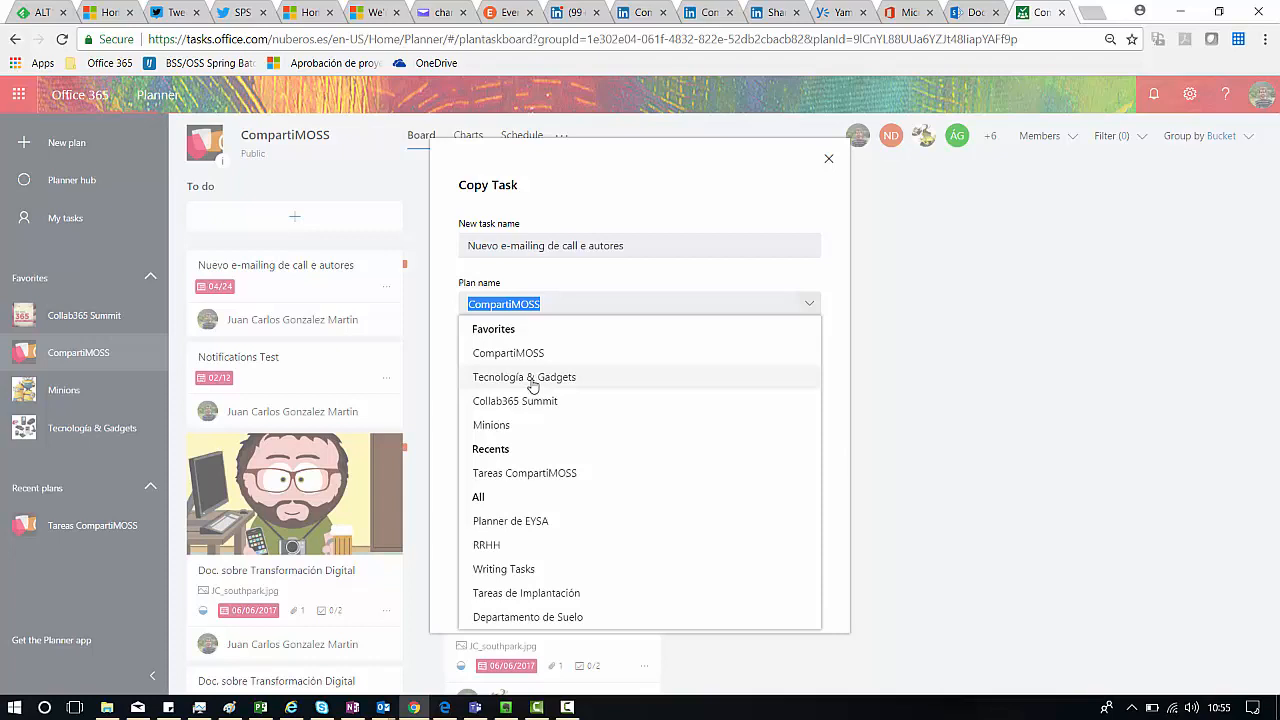
pyautogui.click(524, 377)
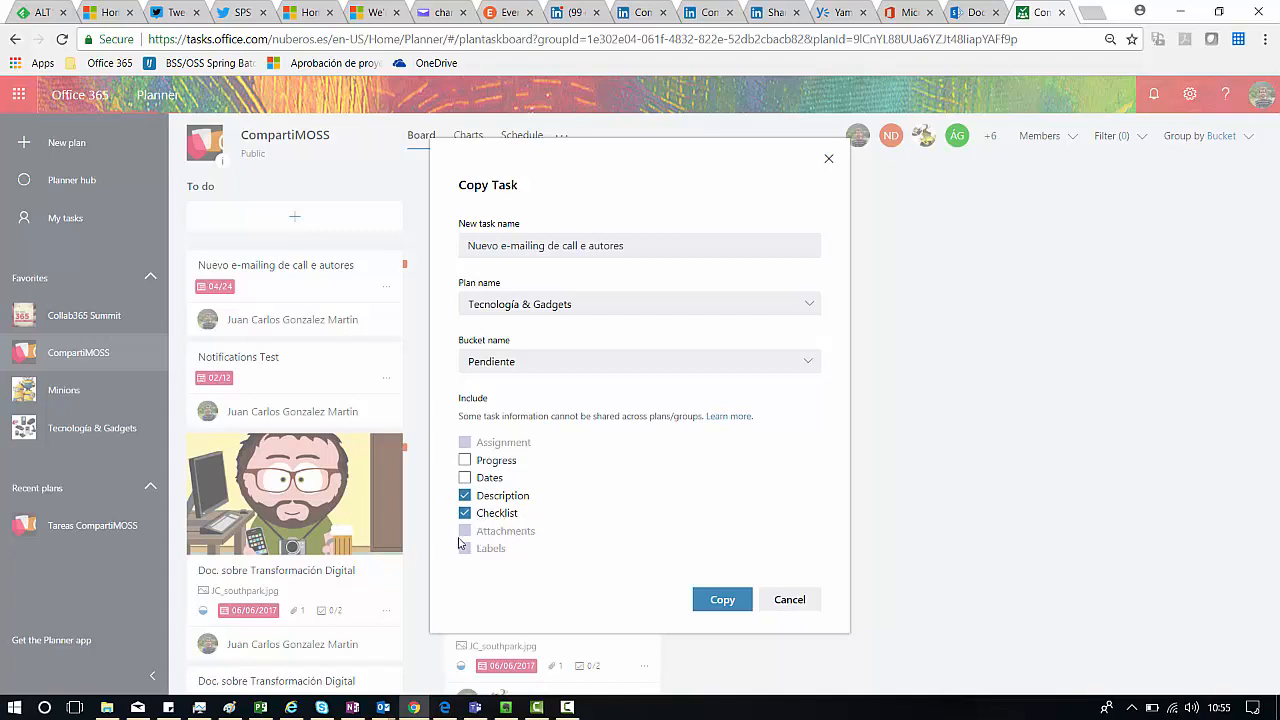
pyautogui.moveTo(502, 542)
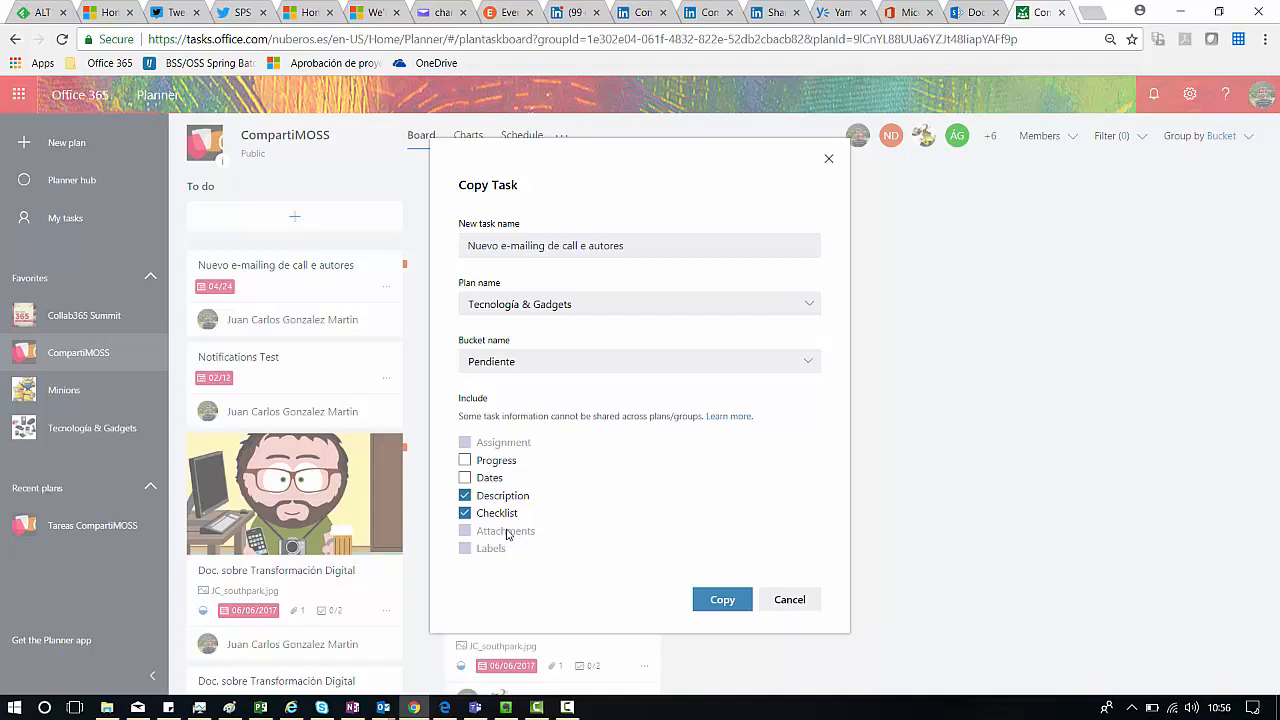
pyautogui.moveTo(517, 565)
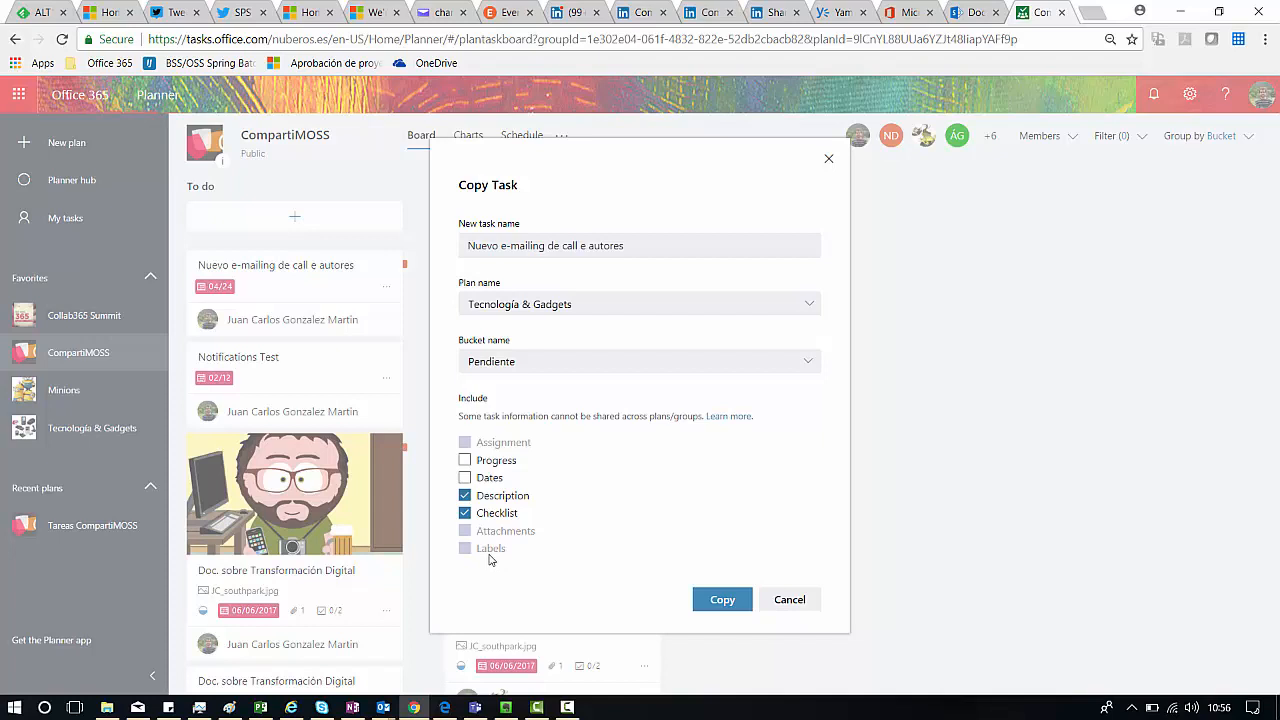
pyautogui.moveTo(675, 293)
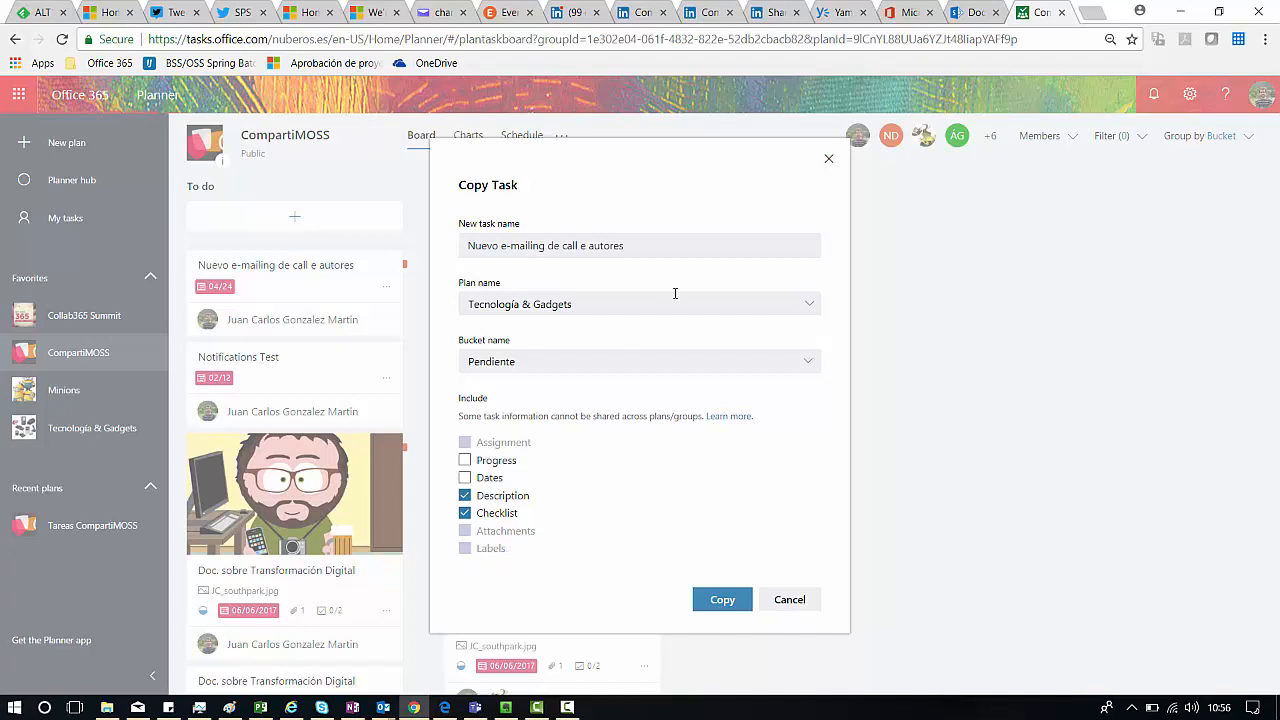
pyautogui.moveTo(661, 256)
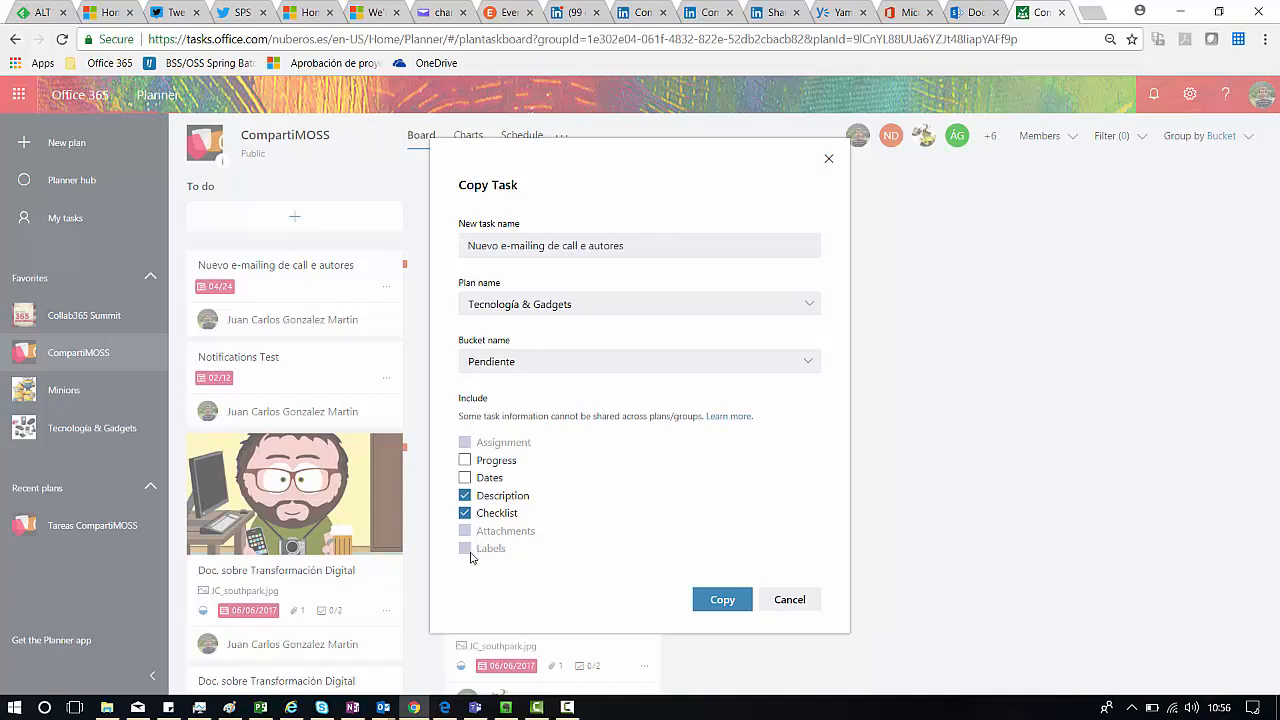
pyautogui.moveTo(435, 581)
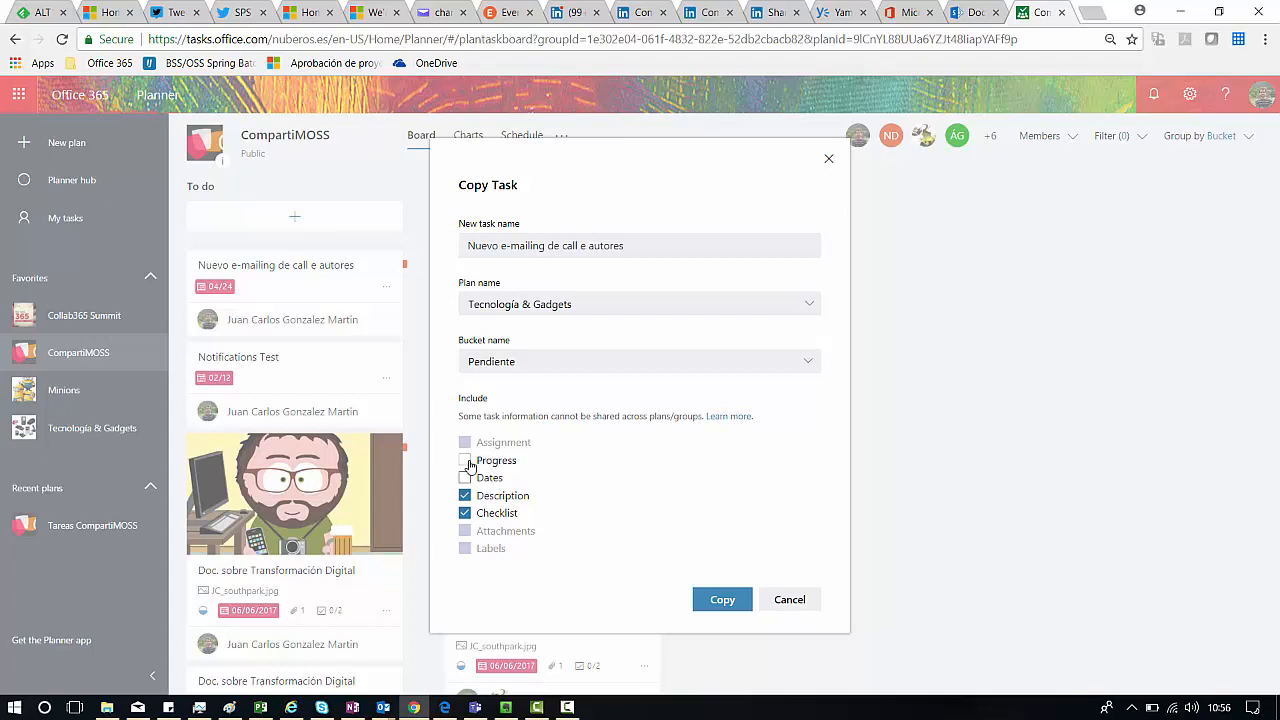
# Include progress in the copied task and confirm the copy
pyautogui.click(464, 460)
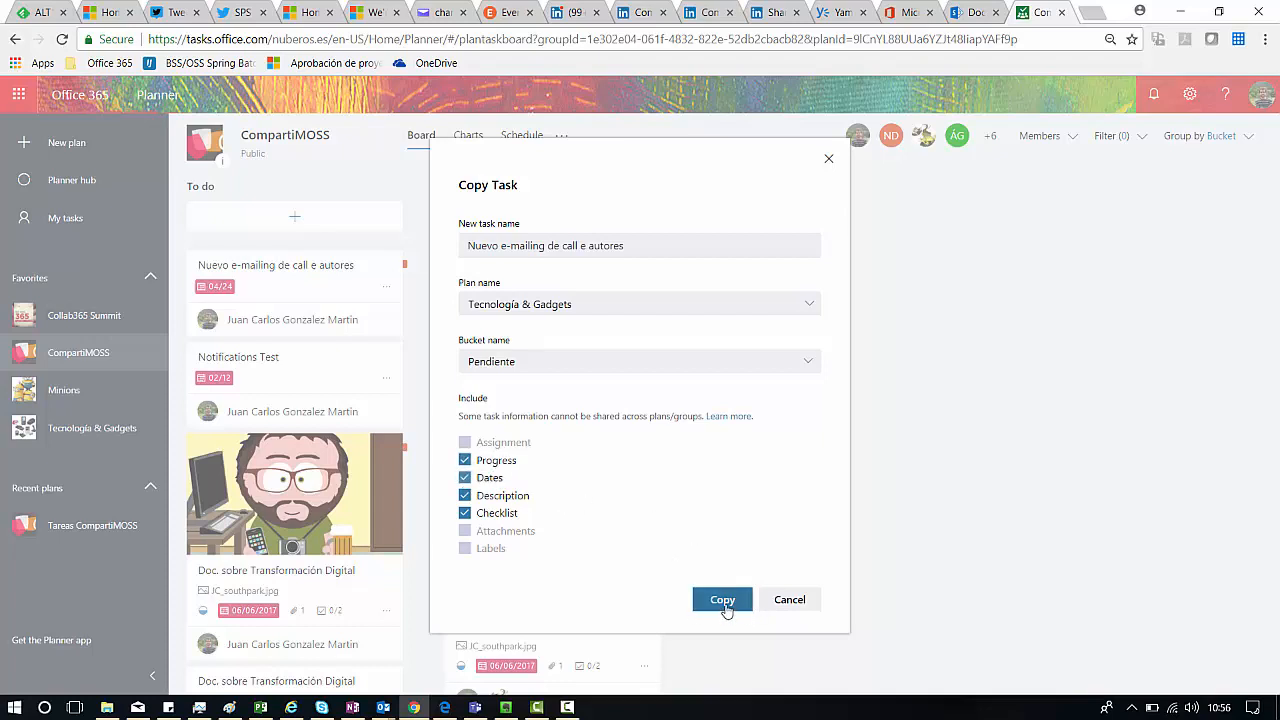
pyautogui.click(722, 599)
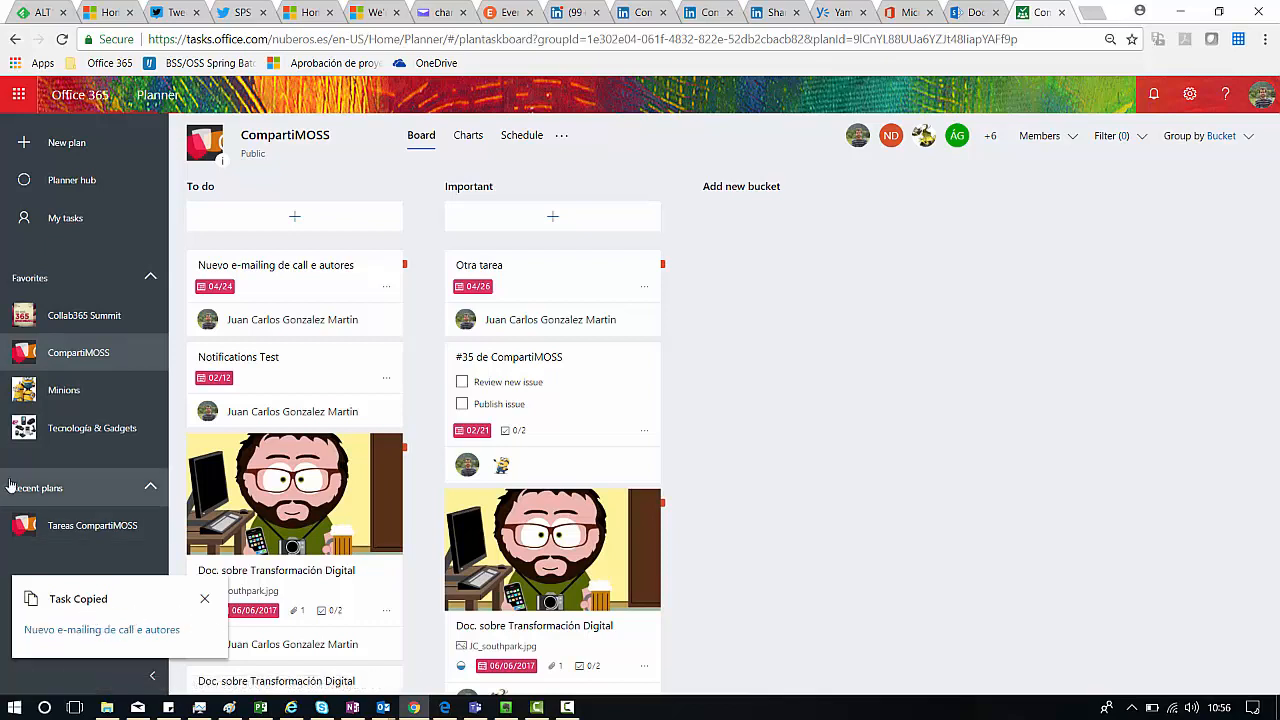
pyautogui.moveTo(92, 428)
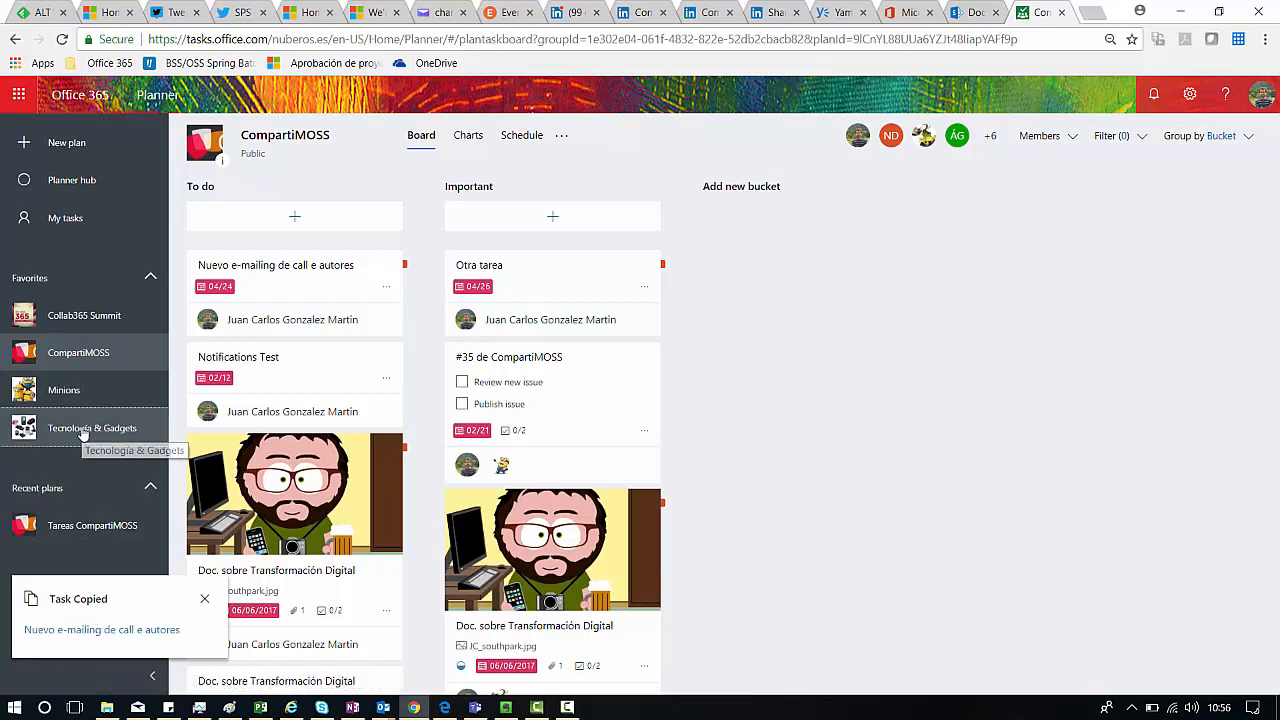
# Open the Tecnología & Gadgets plan from Favorites to see the copied task
pyautogui.click(92, 428)
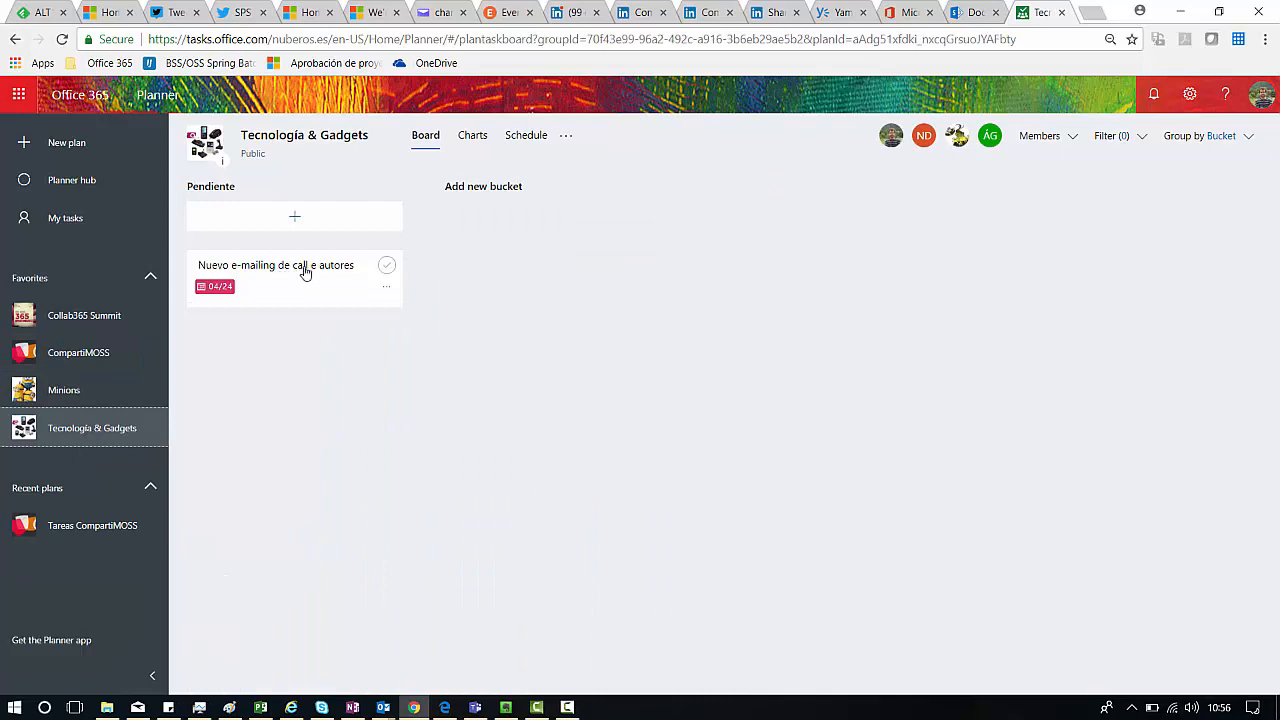
pyautogui.moveTo(322, 285)
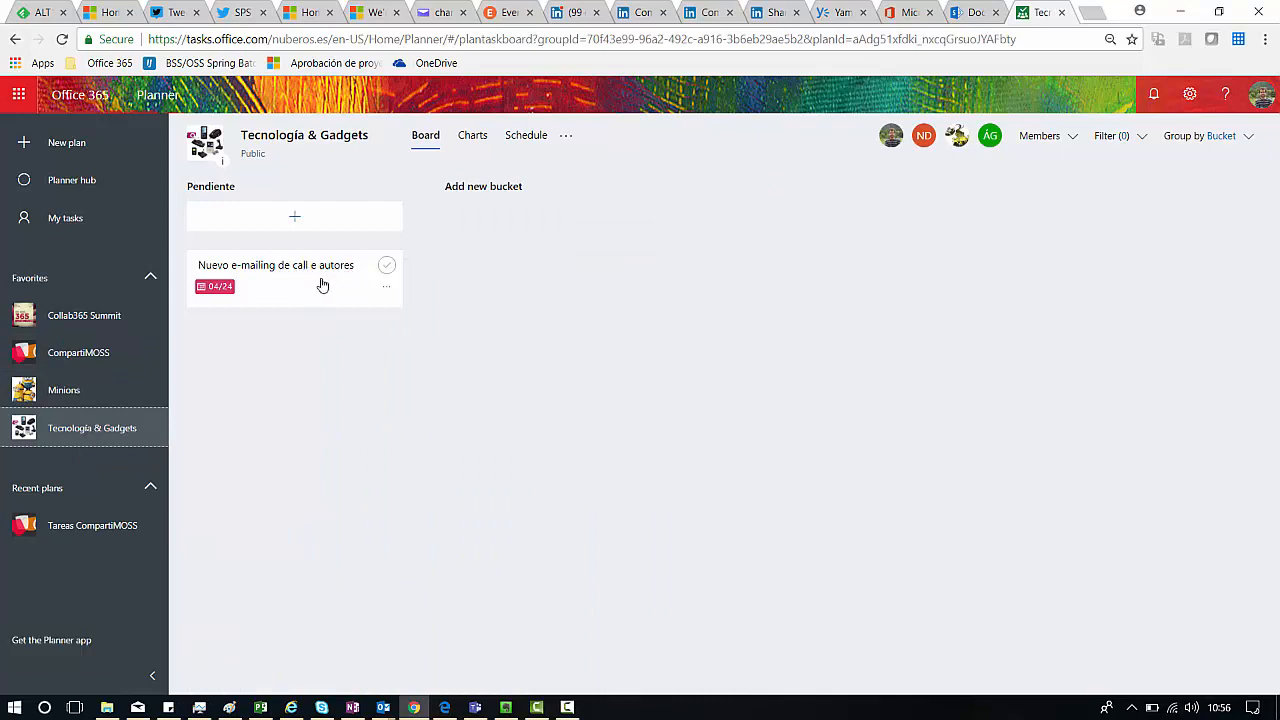